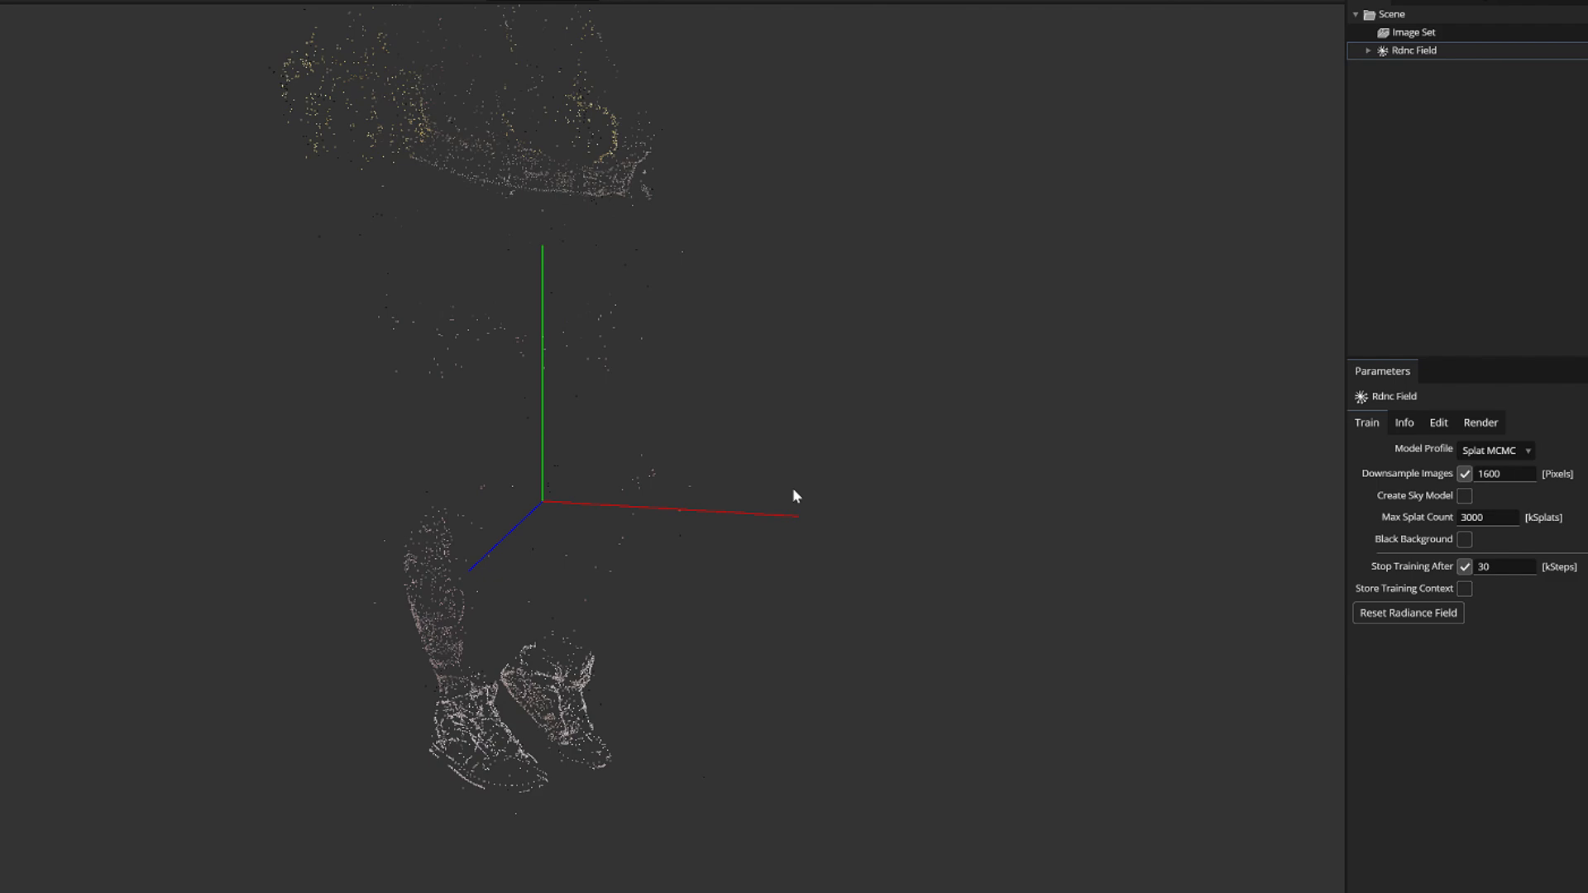
Step: Browse the render output folder's Sphere_ArrayCam_IN PNG thumbnails through image 096
{"action": "left_click", "coordinate": [1413, 31]}
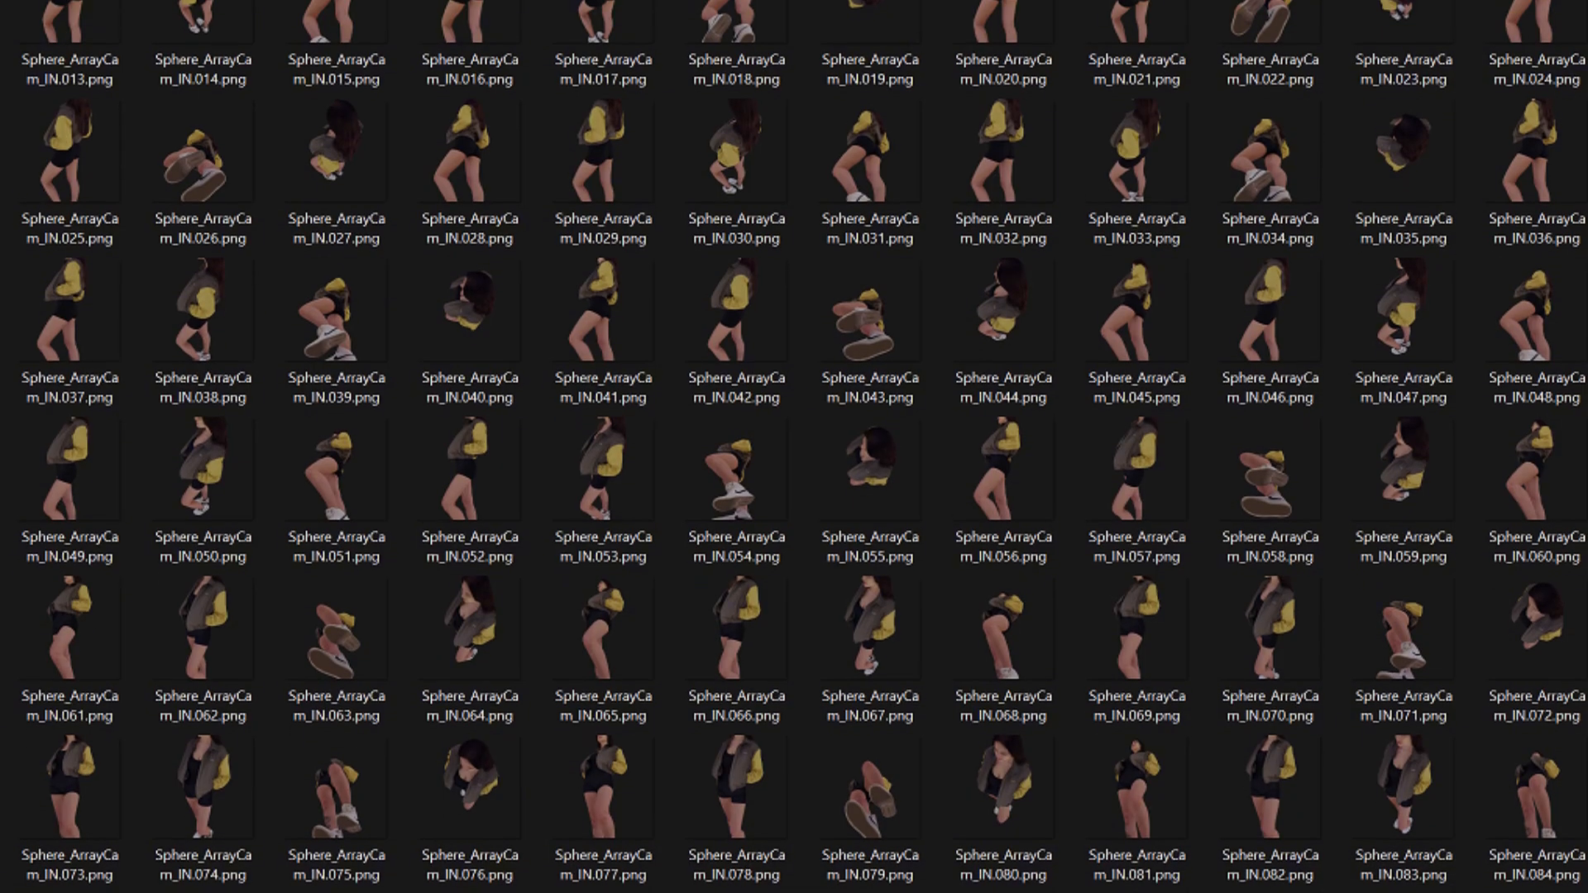
{"action": "scroll", "scroll_direction": "down", "scroll_amount": 3}
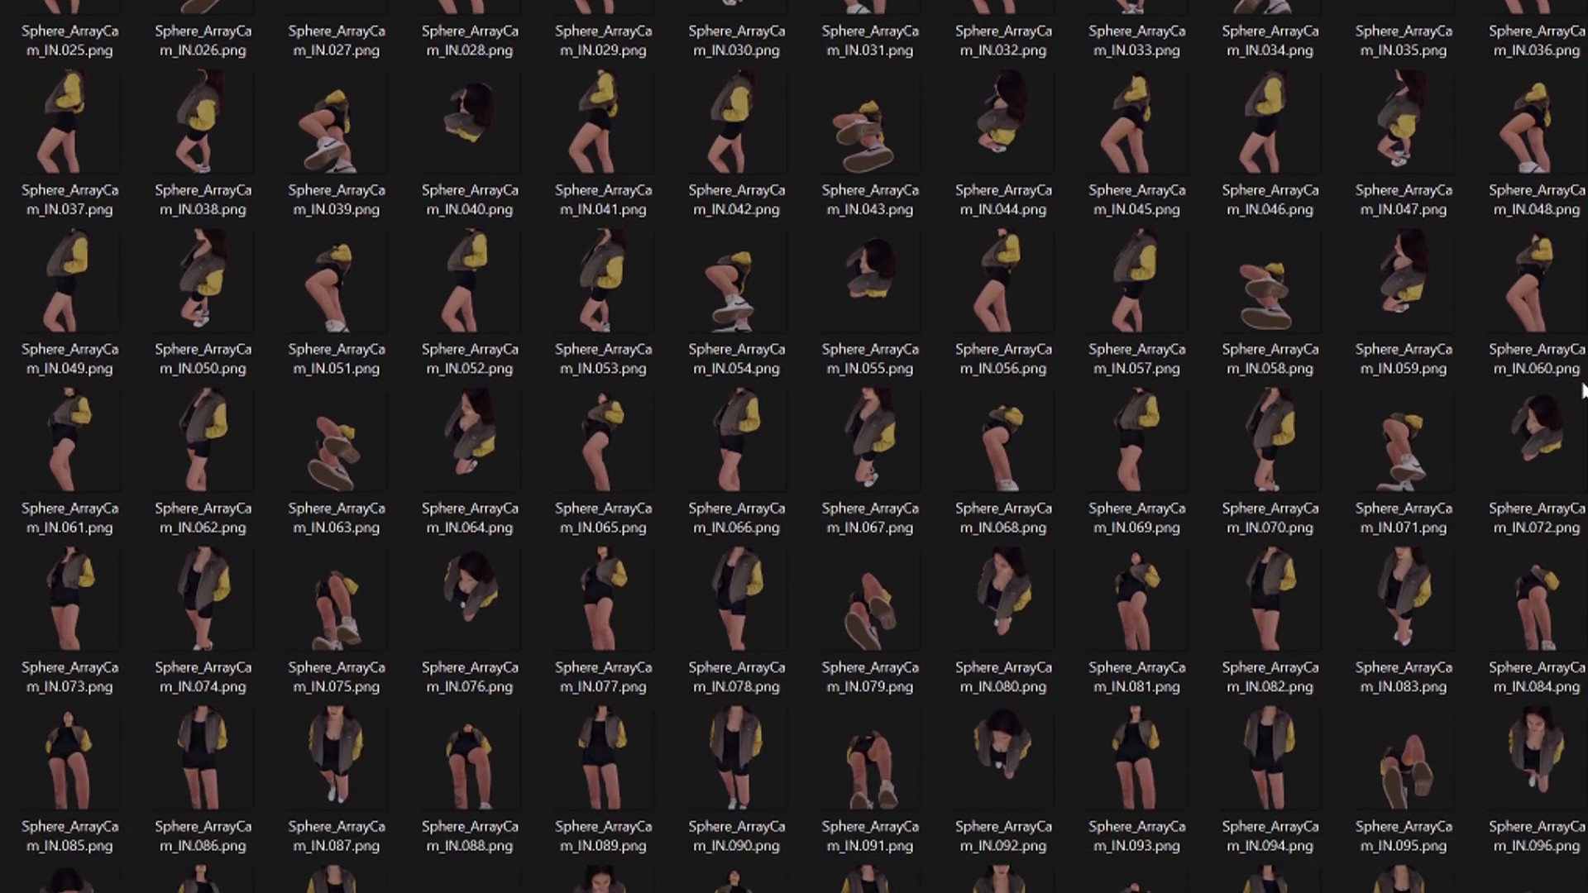